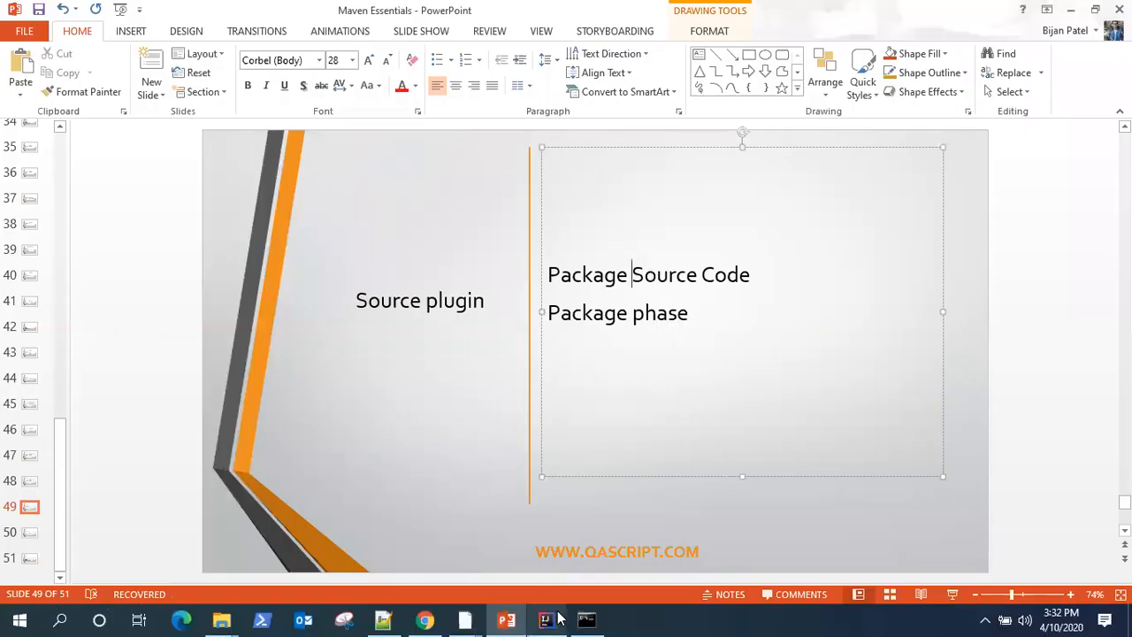
Switch from PowerPoint to IntelliJ IDEA to view the project's pom.xml with maven-source-plugin.
{"action": "left_click", "coordinate": [546, 619]}
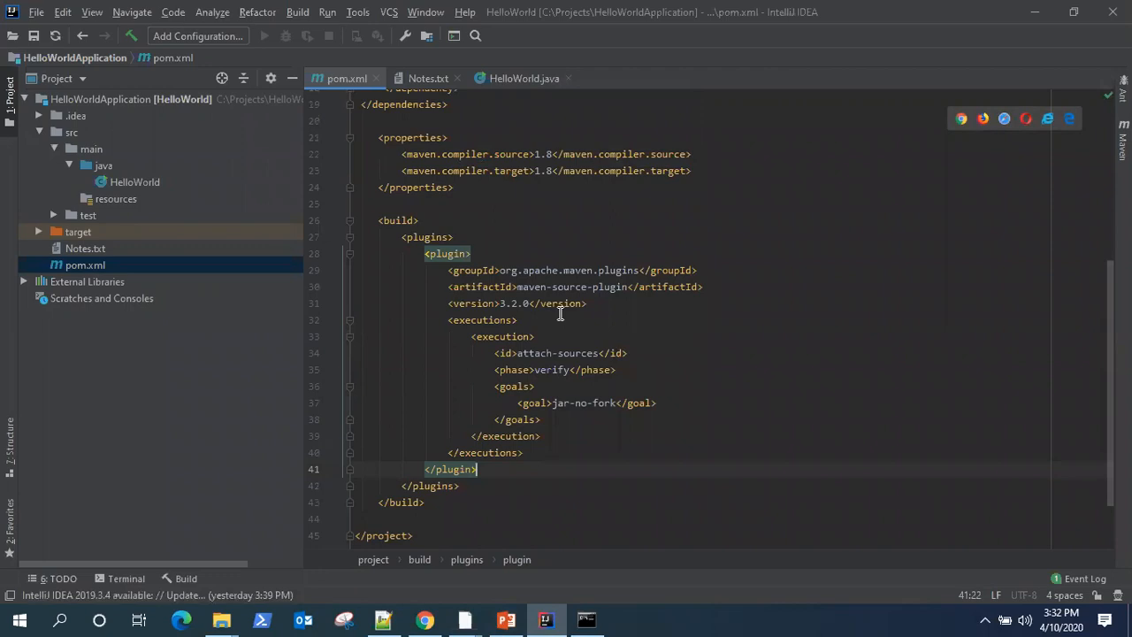
{"action": "mouse_move", "coordinate": [546, 365]}
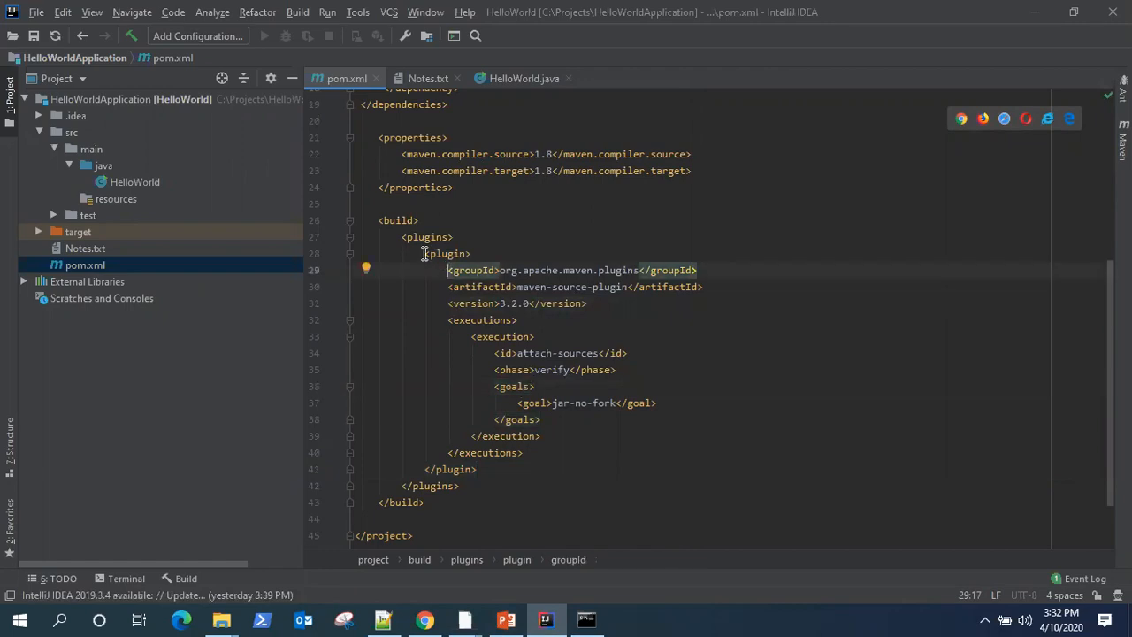
{"action": "left_click_drag", "start_coordinate": [447, 269], "coordinate": [519, 320]}
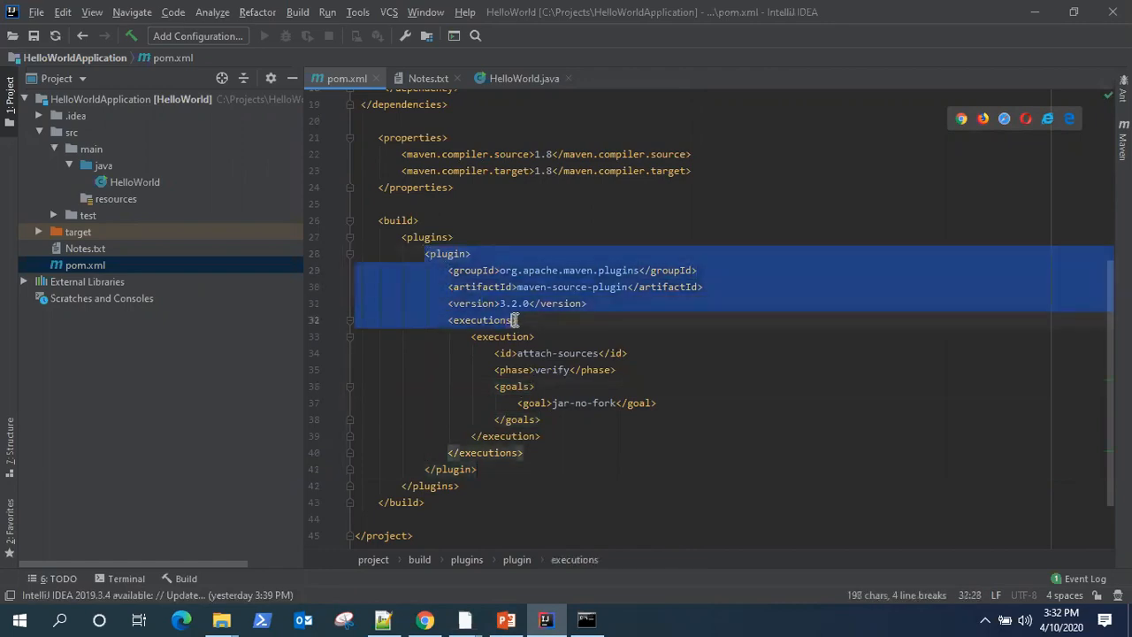
{"action": "left_click", "coordinate": [449, 319]}
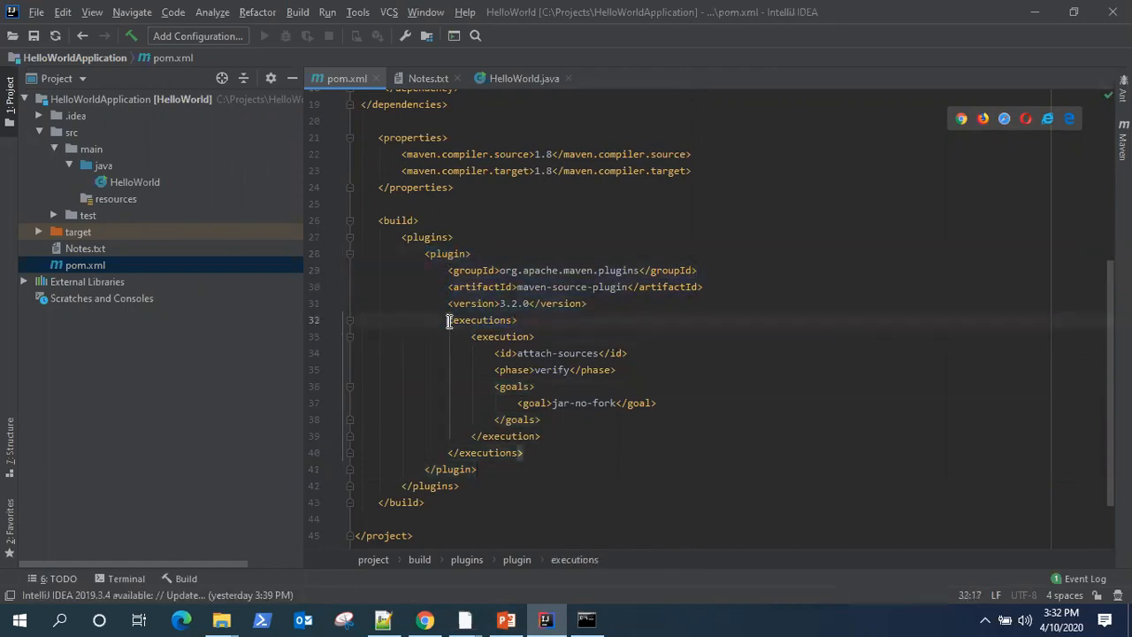
{"action": "left_click_drag", "start_coordinate": [450, 320], "coordinate": [567, 370]}
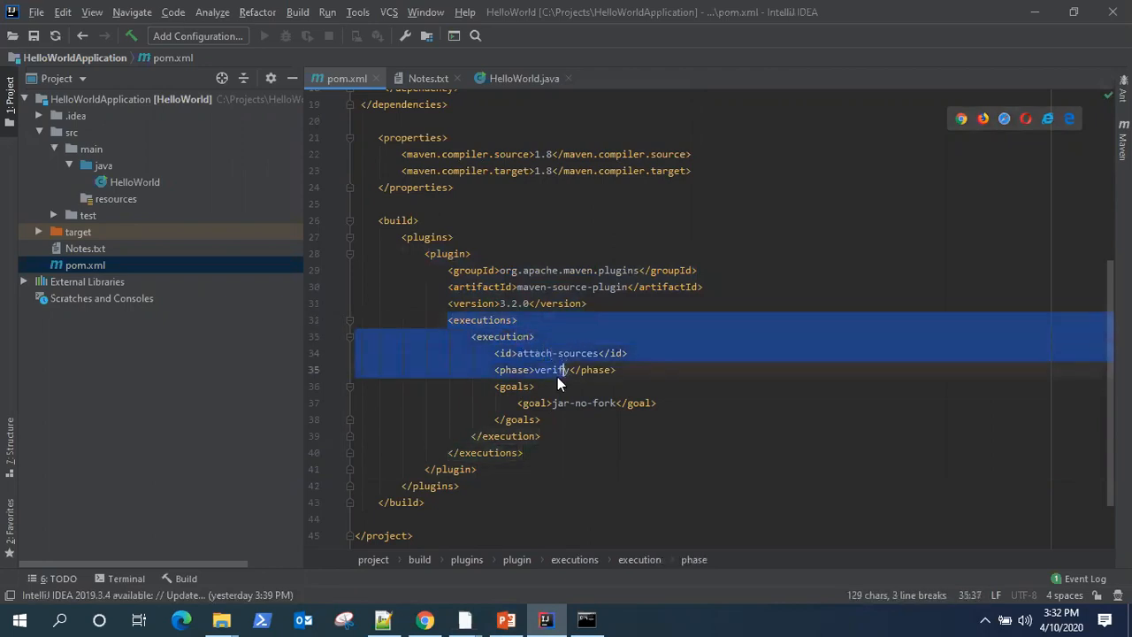
{"action": "left_click", "coordinate": [494, 353]}
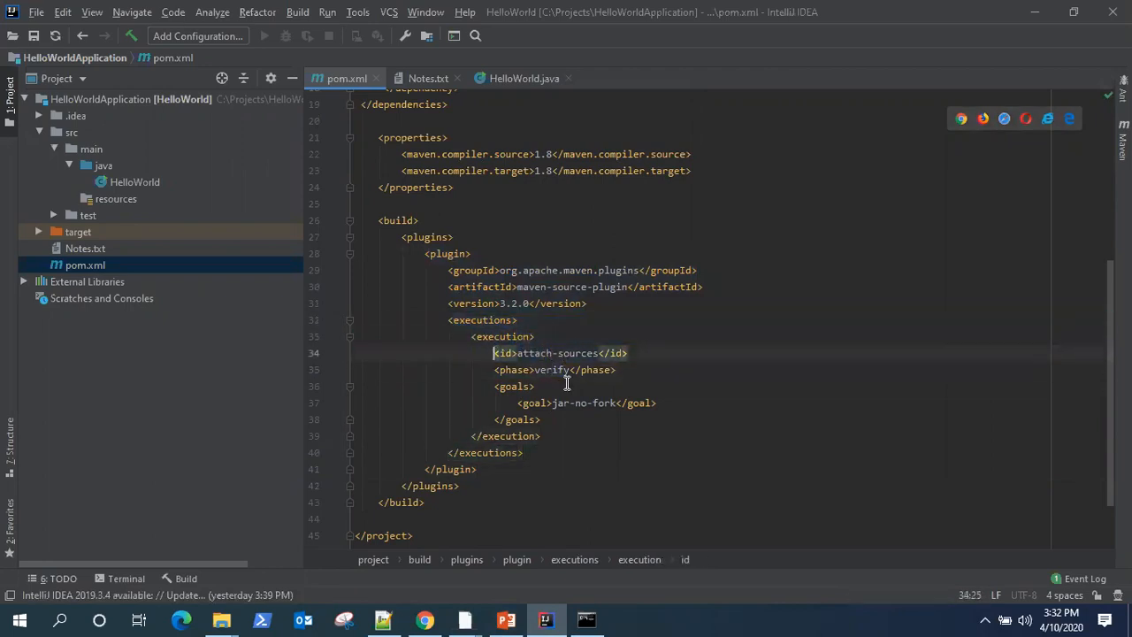
{"action": "double_click", "coordinate": [550, 370]}
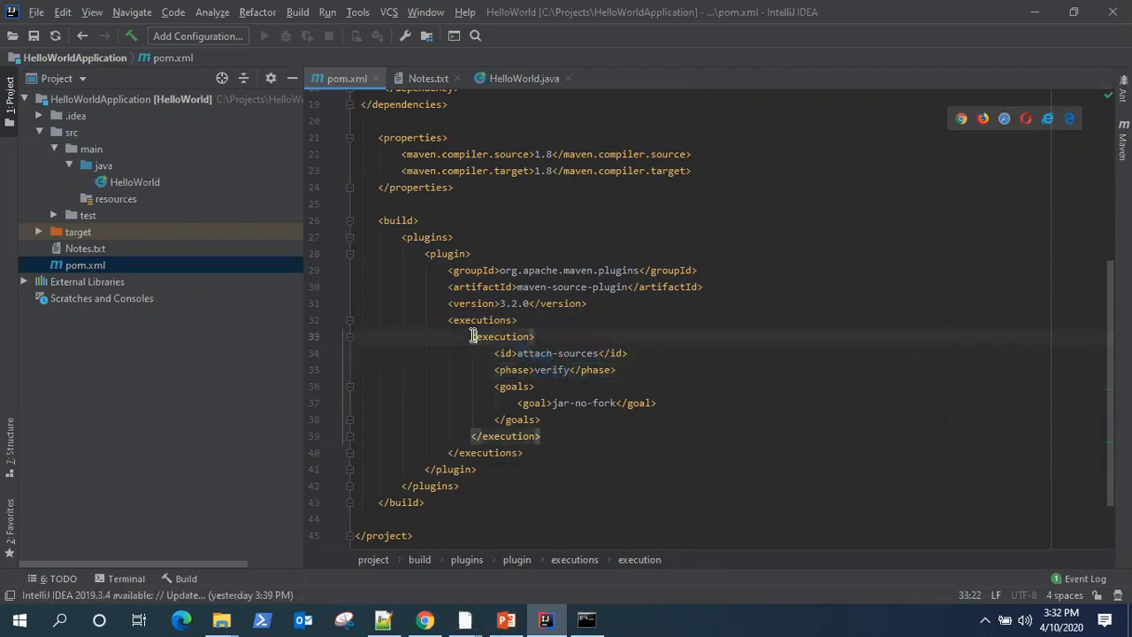
{"action": "double_click", "coordinate": [557, 353]}
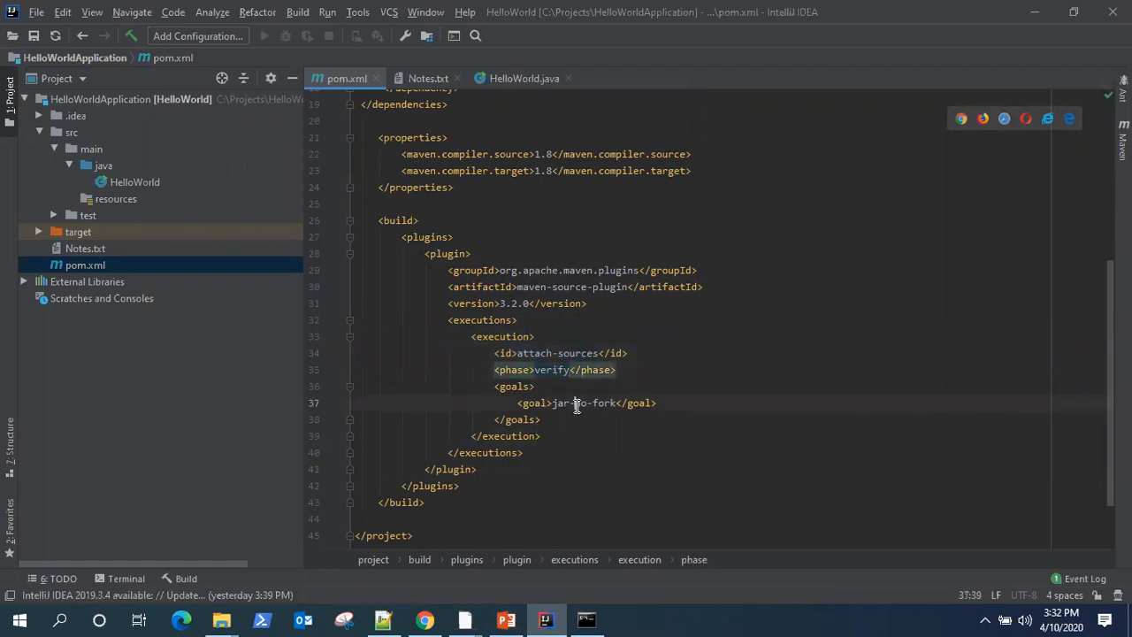
{"action": "double_click", "coordinate": [584, 402]}
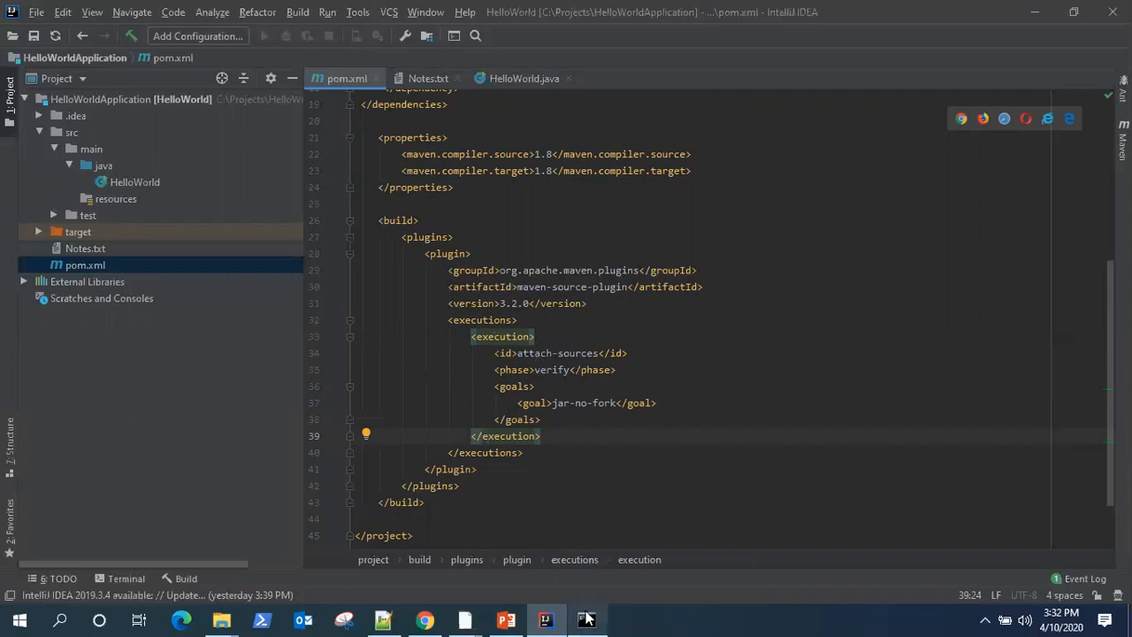
Run mvn verify in Command Prompt from the project folder.
{"action": "left_click", "coordinate": [587, 619]}
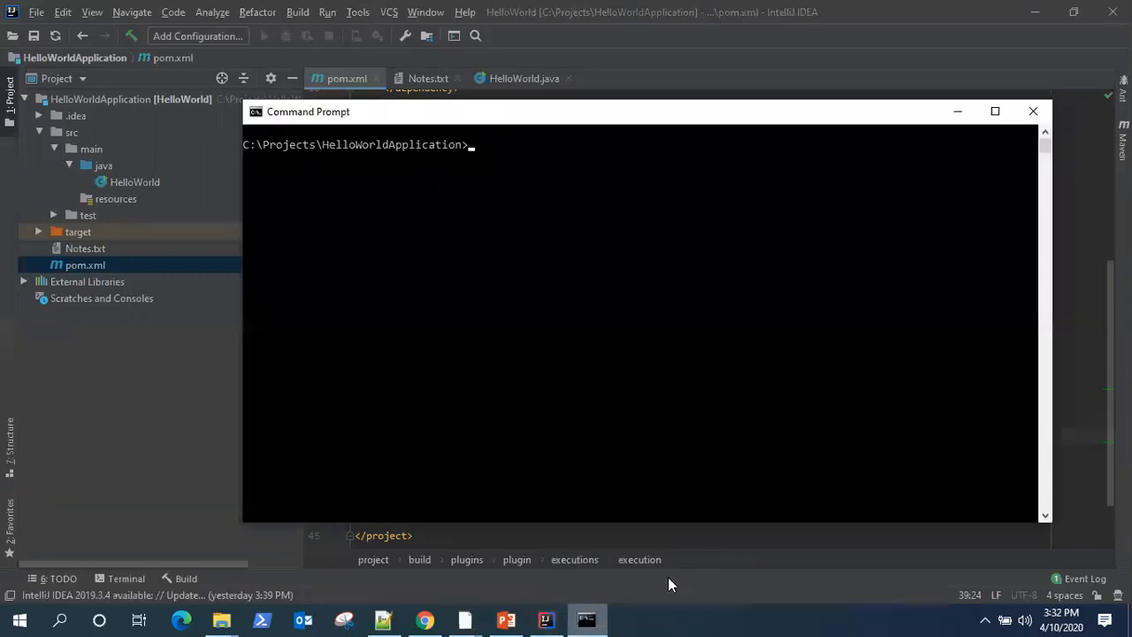
{"action": "type", "text": "mv"}
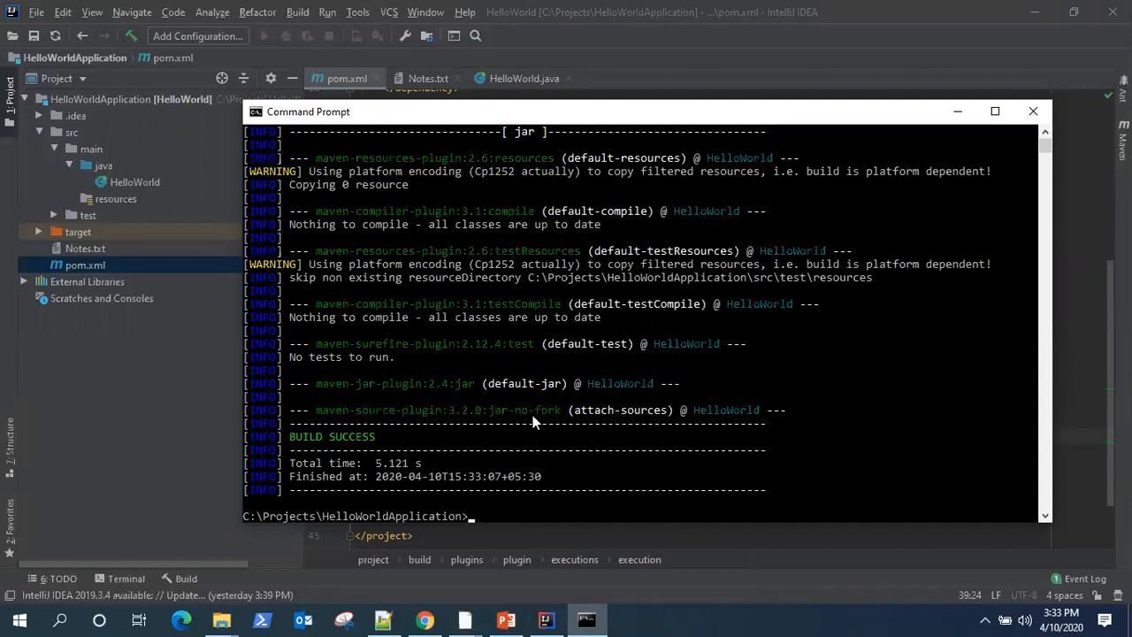
{"action": "mouse_move", "coordinate": [704, 427]}
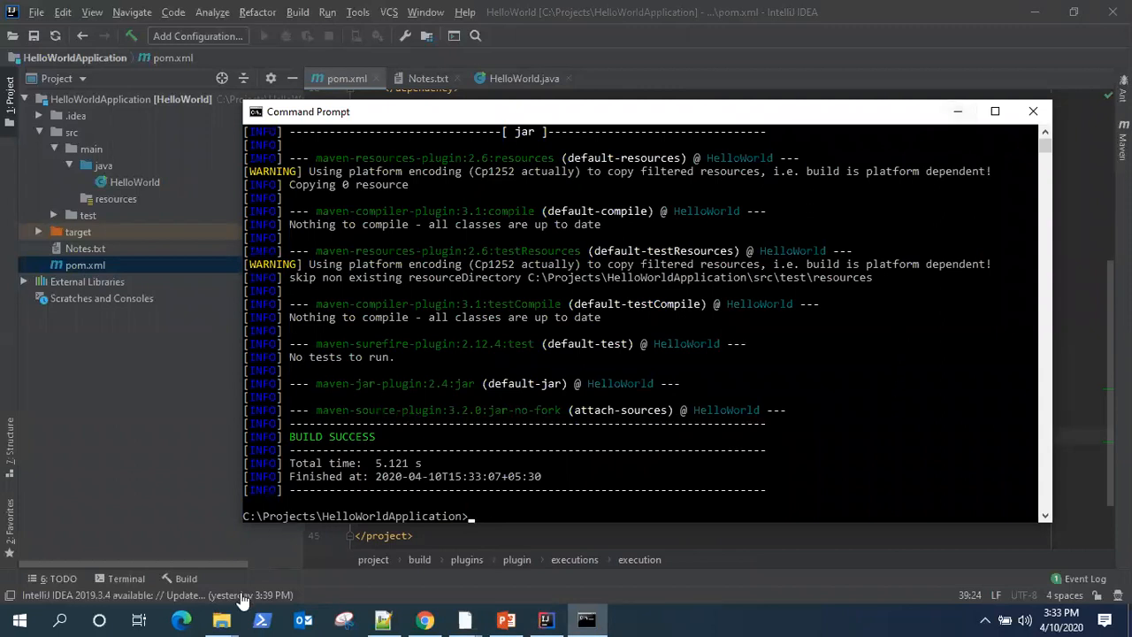
Inspect the target folder's HelloWorld-1.0-SNAPSHOT and -sources jars in File Explorer.
{"action": "left_click", "coordinate": [221, 619]}
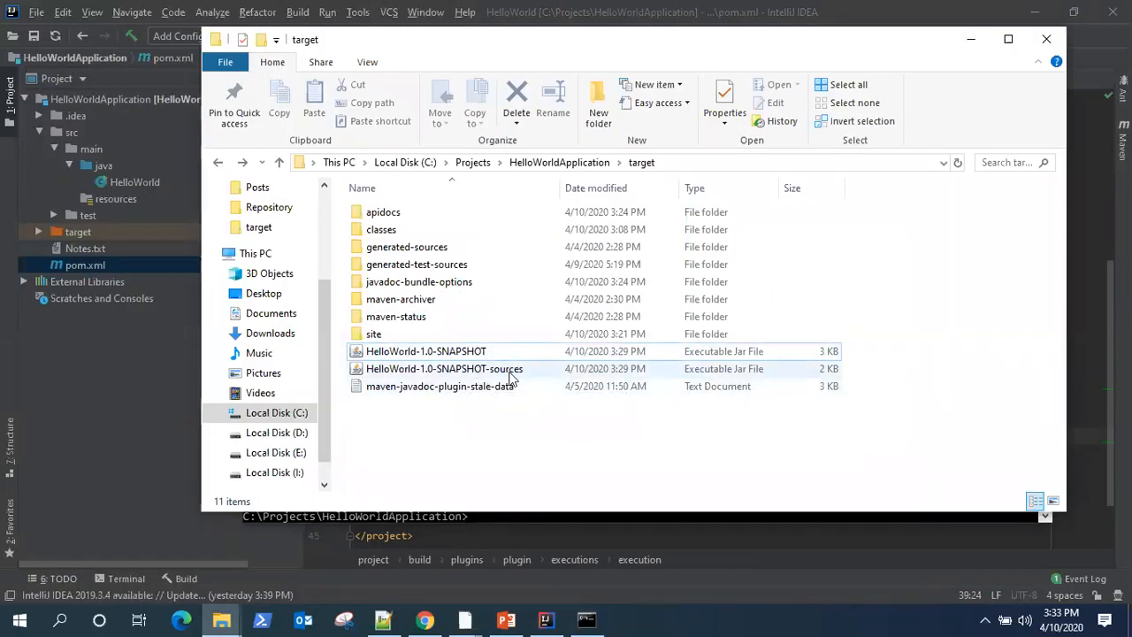
{"action": "left_click", "coordinate": [444, 369]}
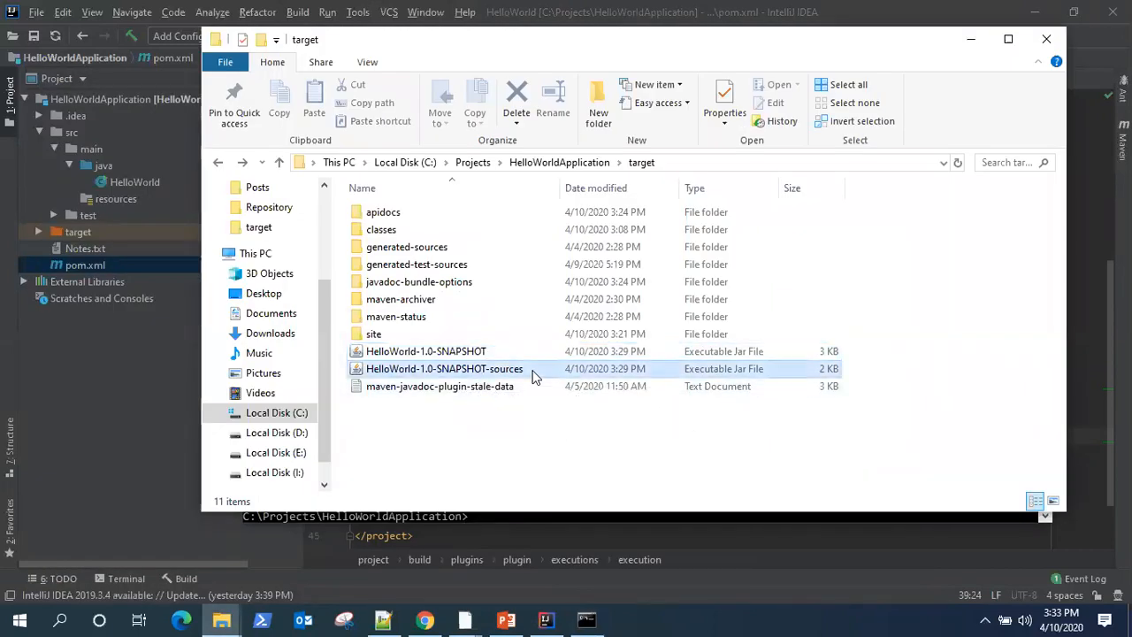
{"action": "left_click", "coordinate": [426, 352]}
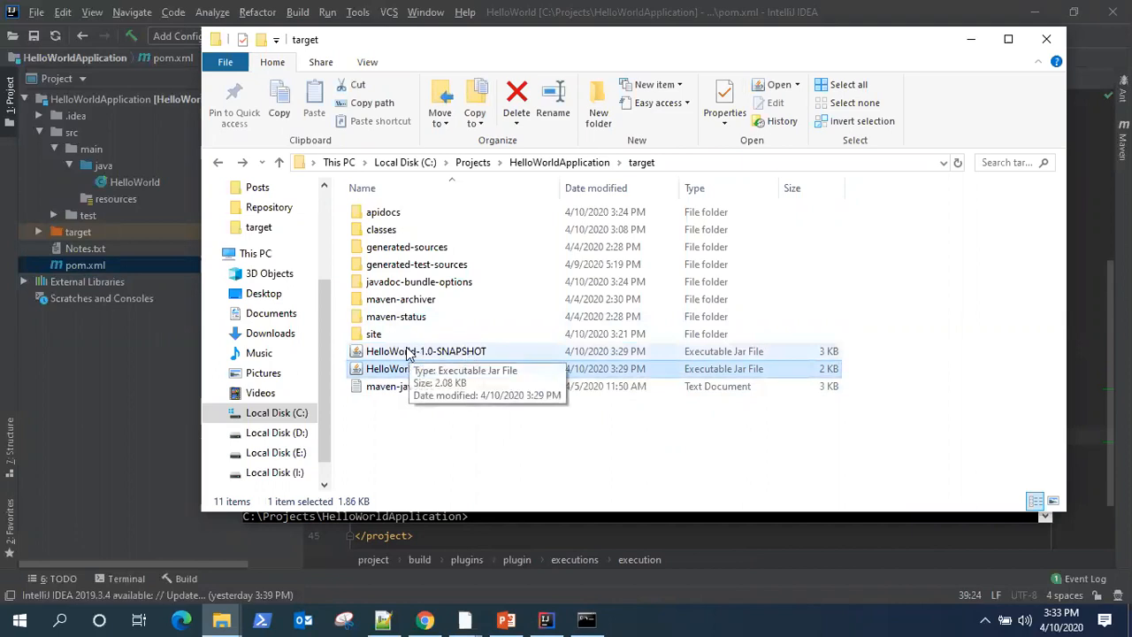
{"action": "mouse_move", "coordinate": [458, 357]}
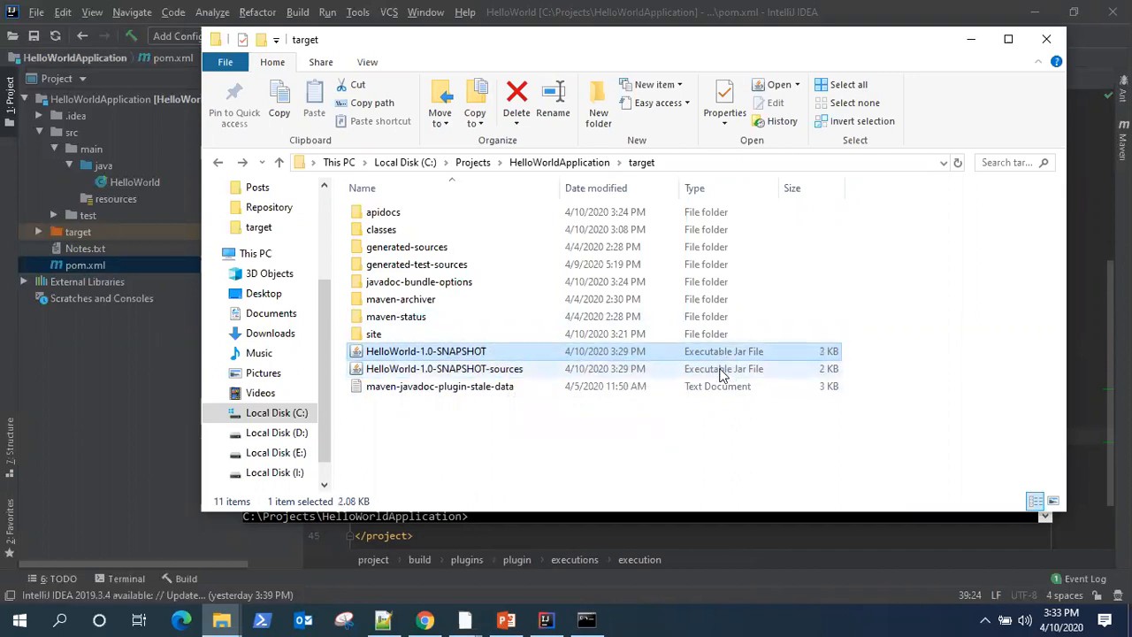
{"action": "left_click", "coordinate": [445, 368]}
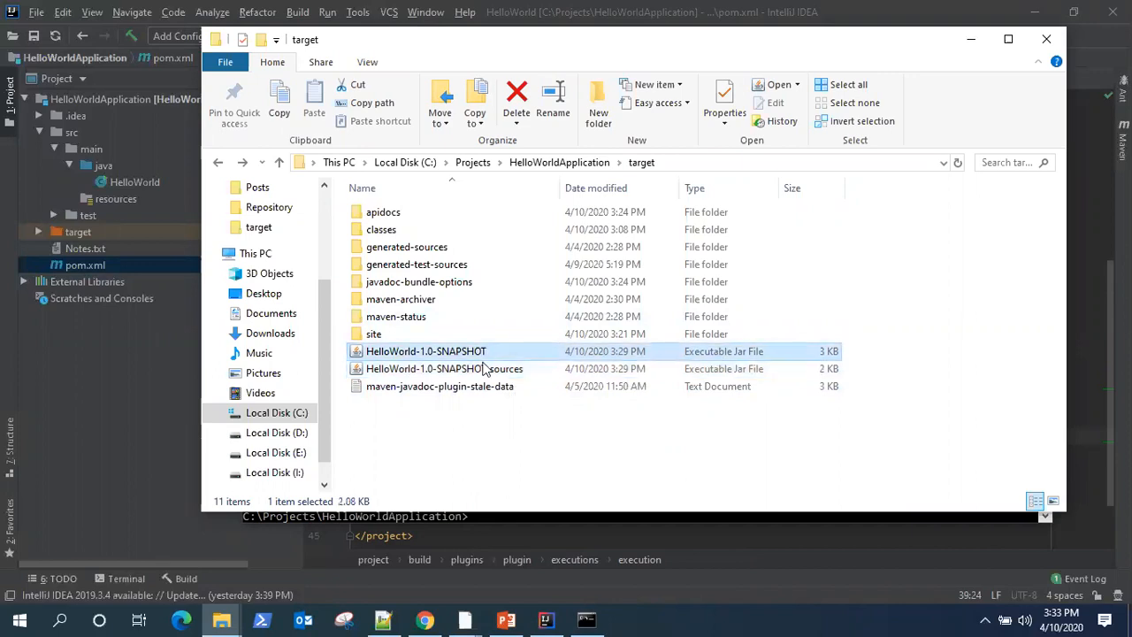
{"action": "left_click", "coordinate": [445, 368]}
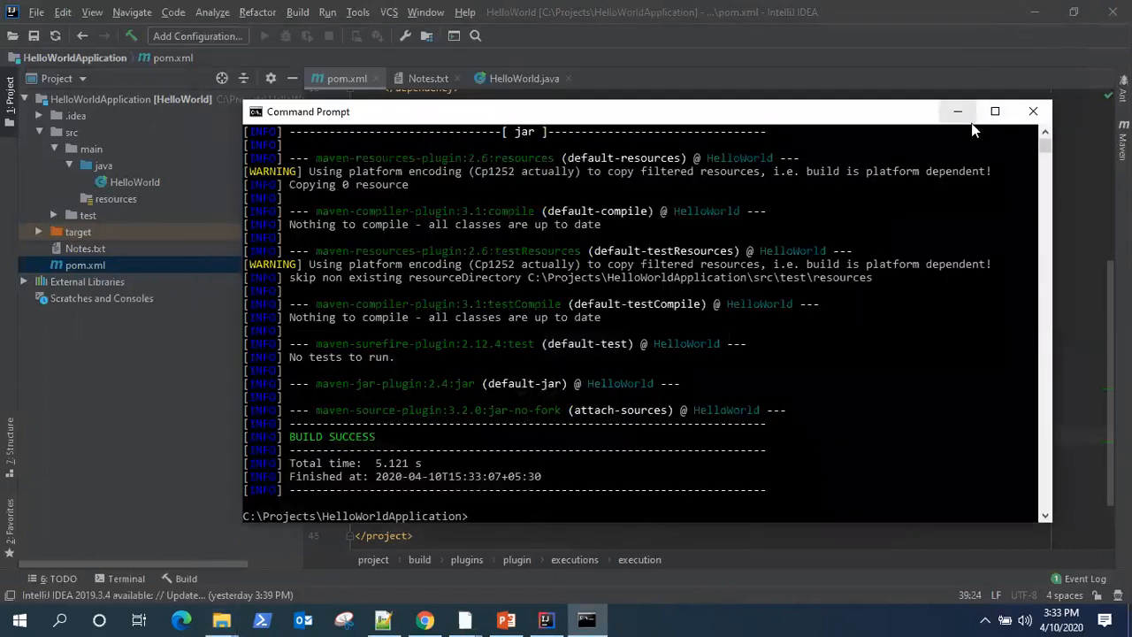
{"action": "mouse_move", "coordinate": [506, 619]}
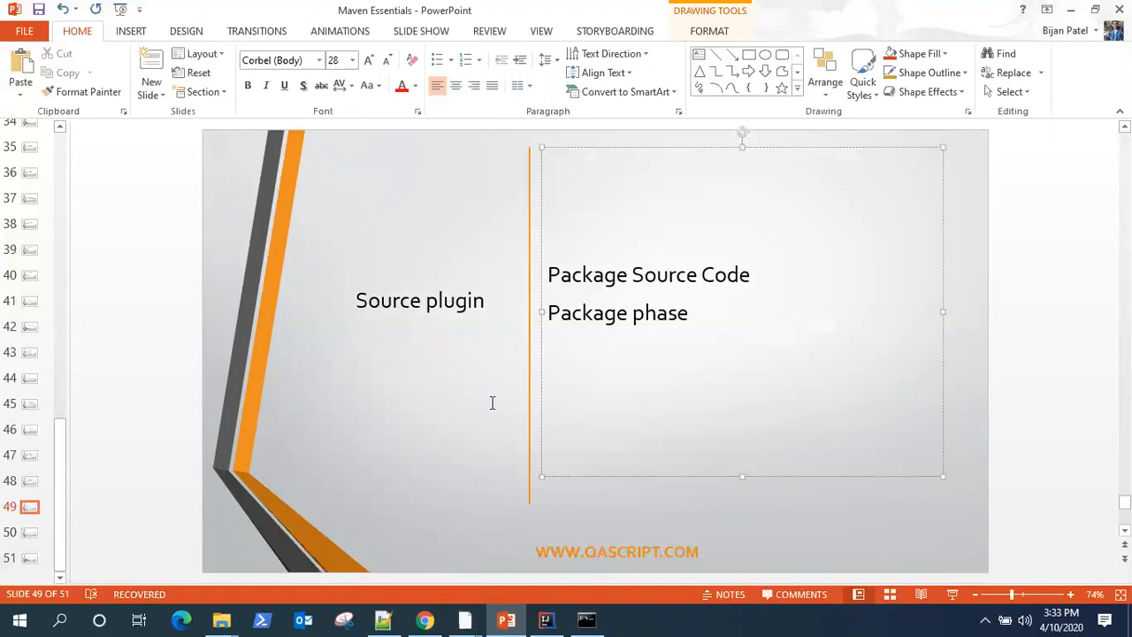
{"action": "left_click", "coordinate": [630, 274]}
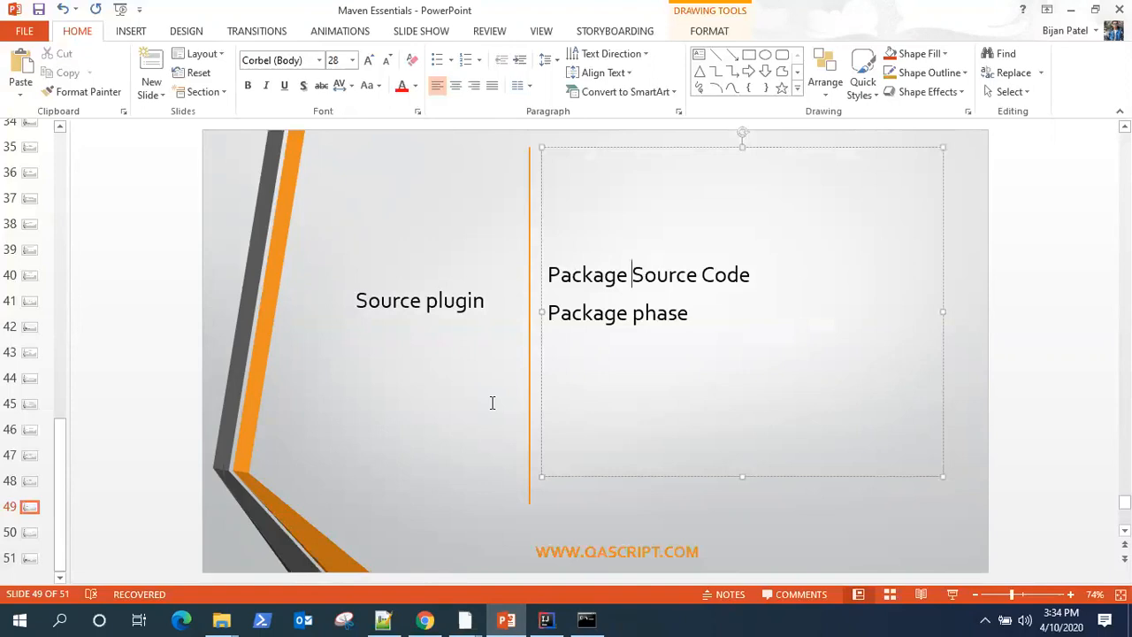
{"action": "mouse_move", "coordinate": [560, 421]}
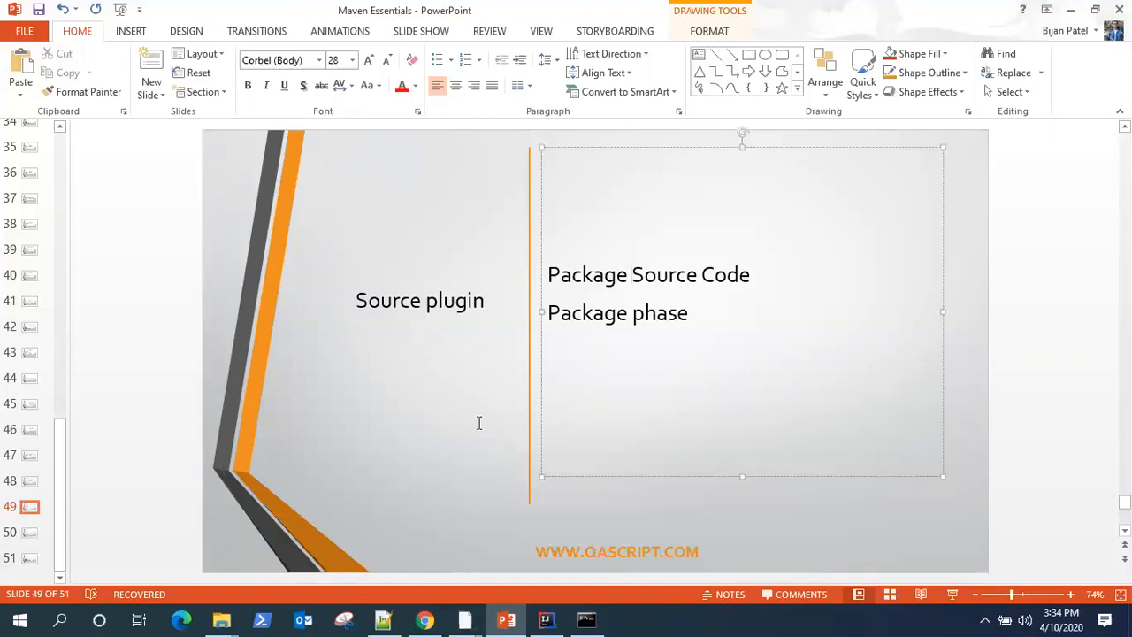
{"action": "left_click", "coordinate": [632, 274]}
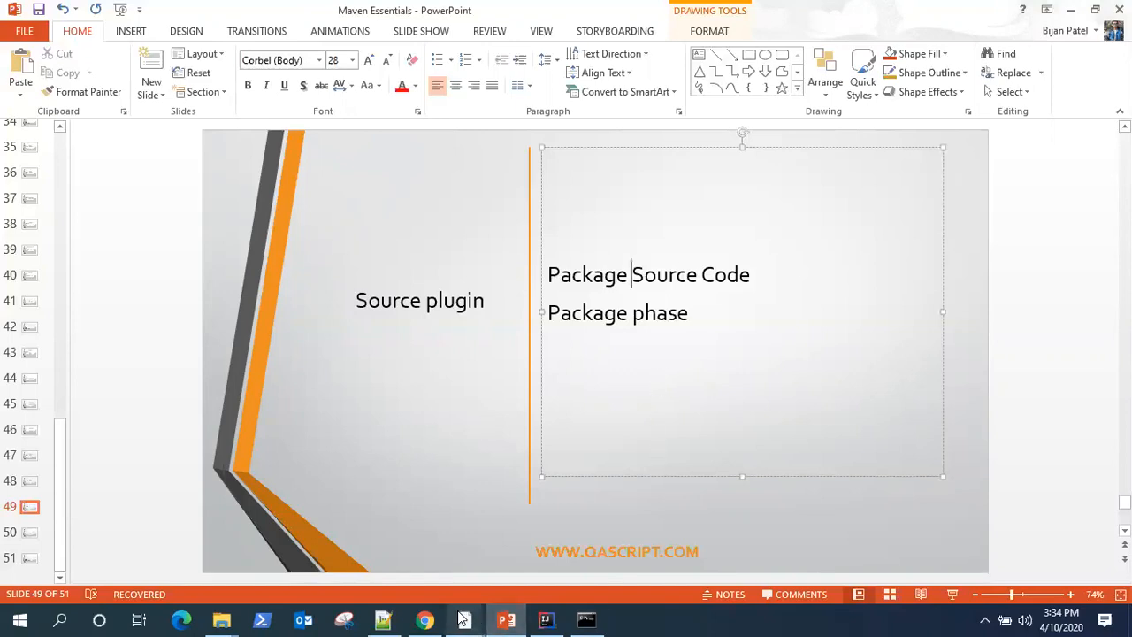
{"action": "mouse_move", "coordinate": [522, 414]}
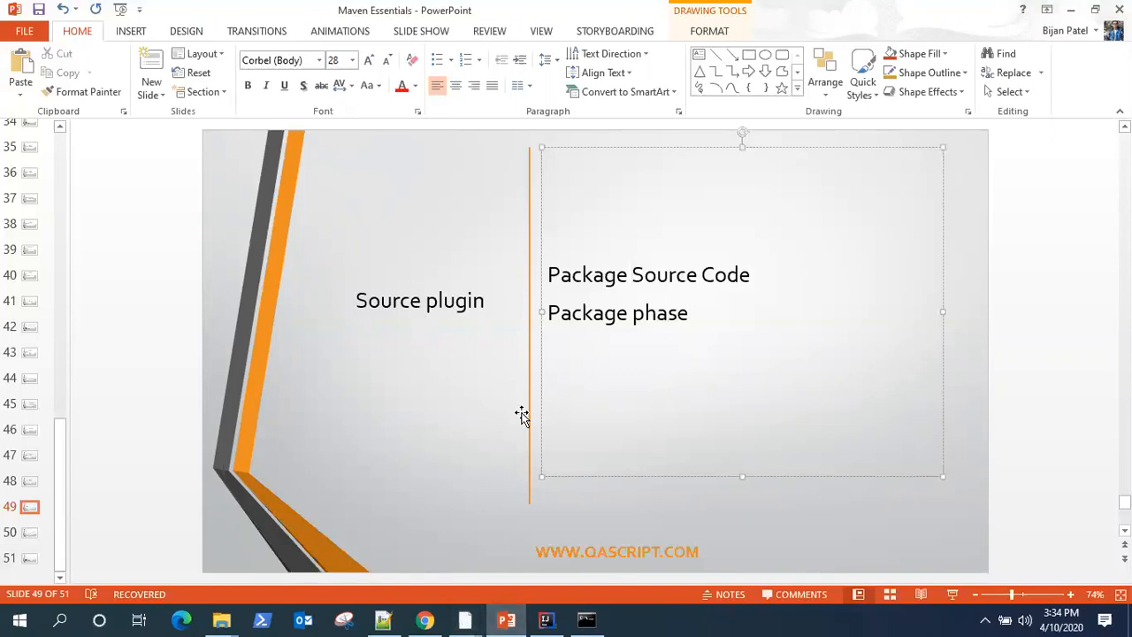
{"action": "mouse_move", "coordinate": [486, 427]}
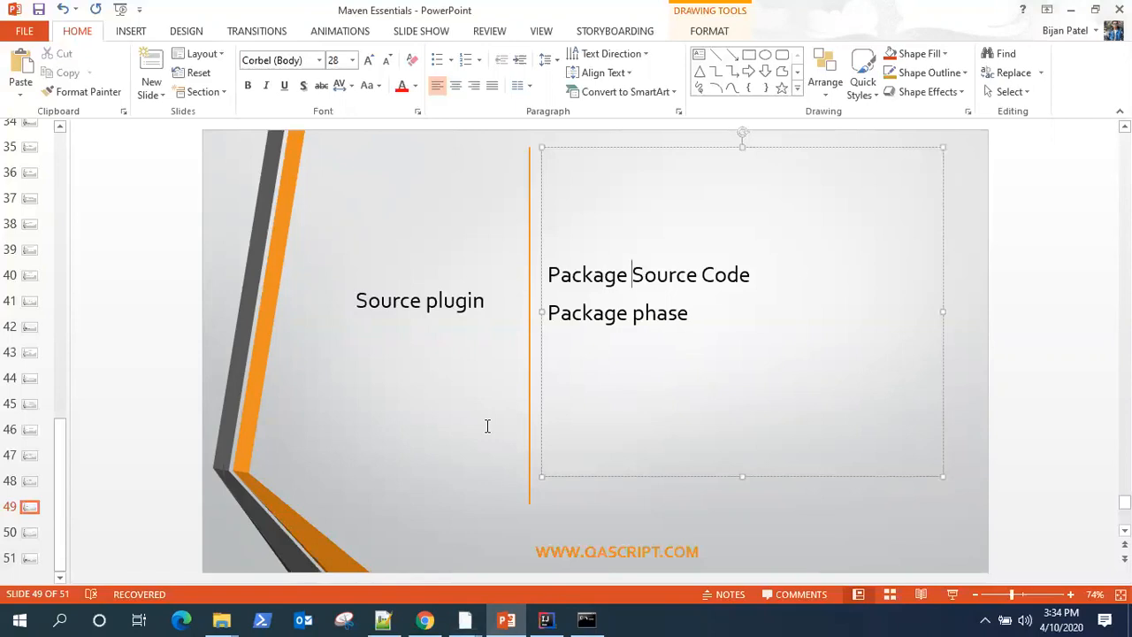
{"action": "mouse_move", "coordinate": [583, 439]}
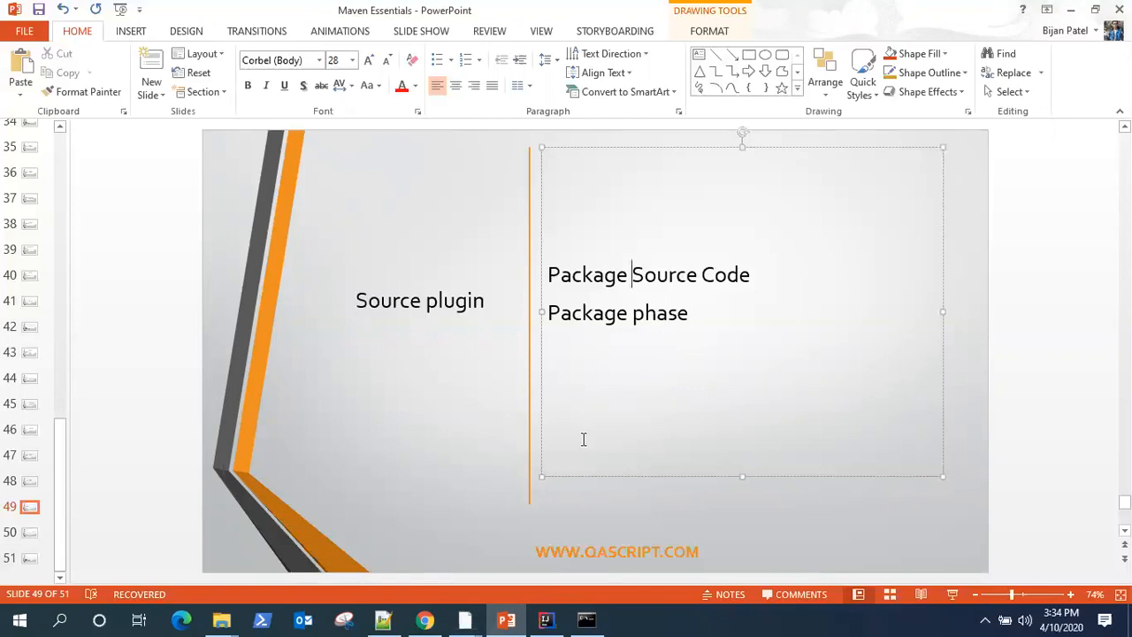
{"action": "mouse_move", "coordinate": [530, 264]}
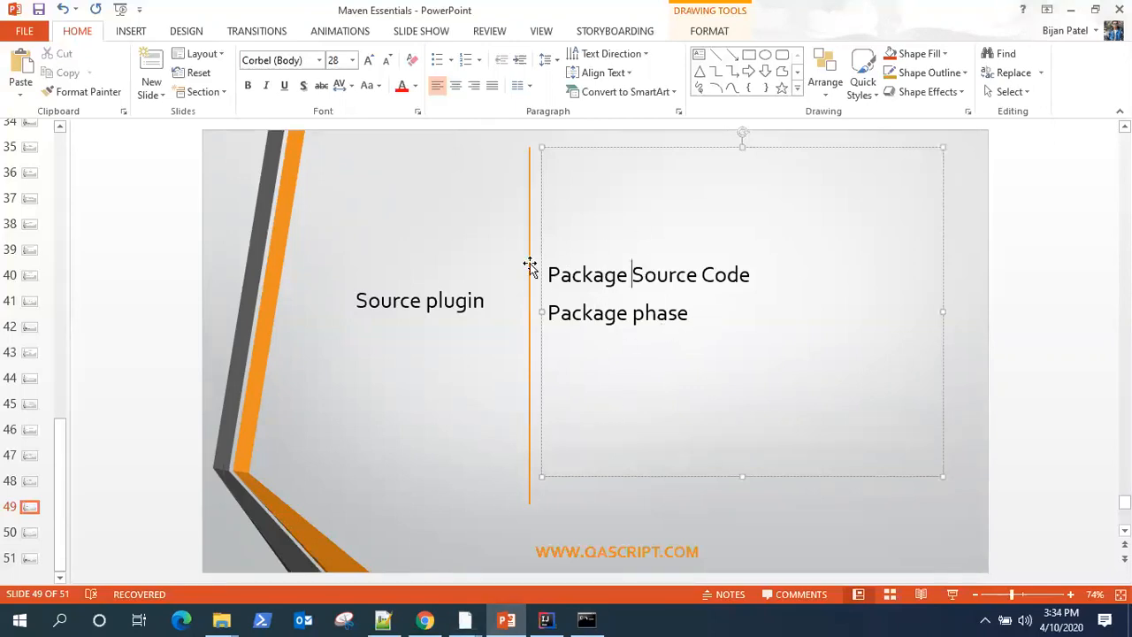